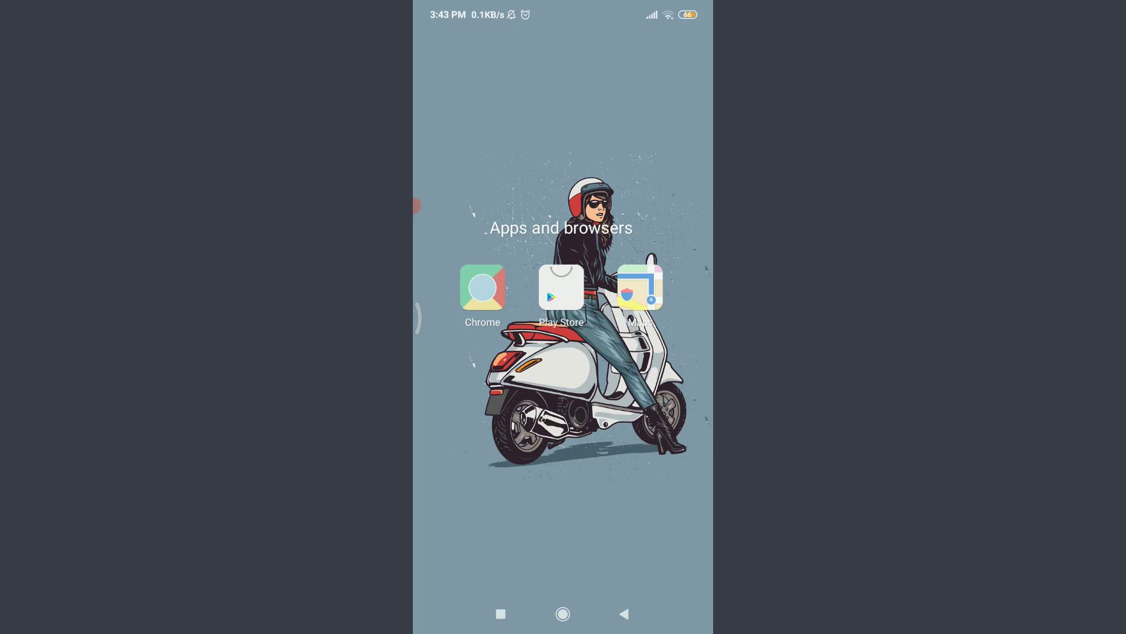
Launch Chrome and go to the Instagram website from the 'indt' address-bar suggestion.
{"action": "left_click", "coordinate": [482, 287]}
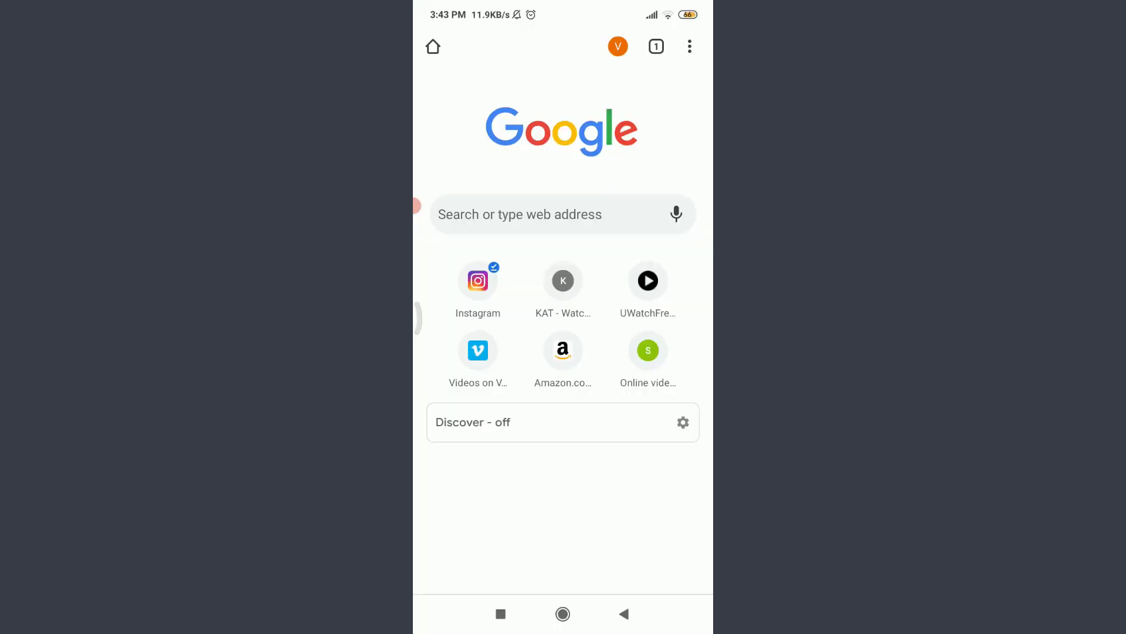
{"action": "type", "text": "indt"}
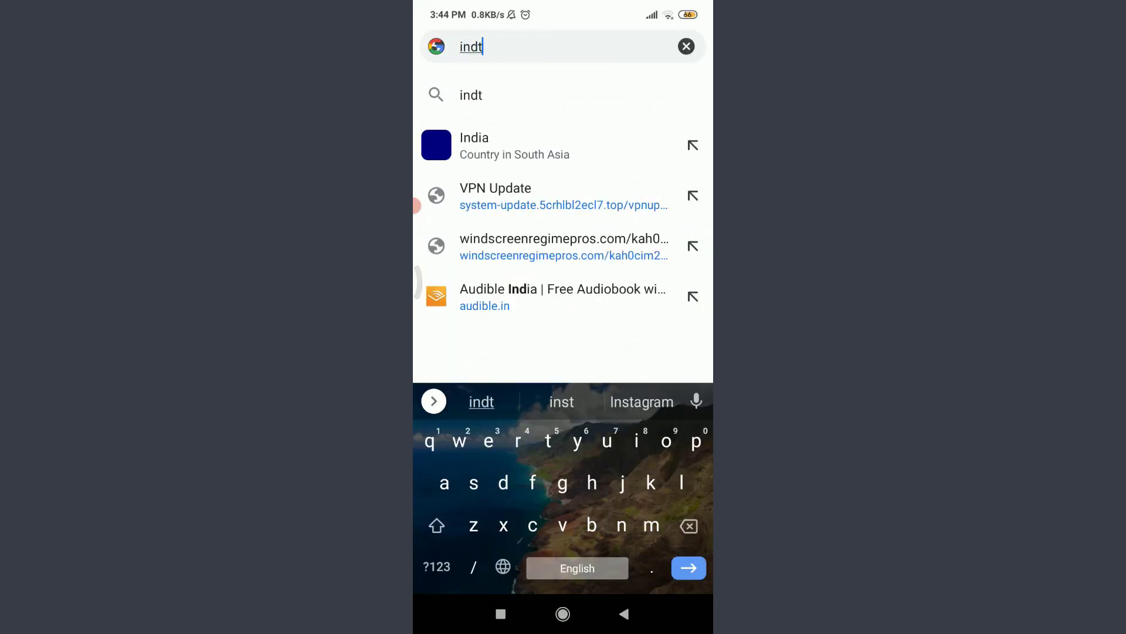
{"action": "left_click", "coordinate": [642, 401]}
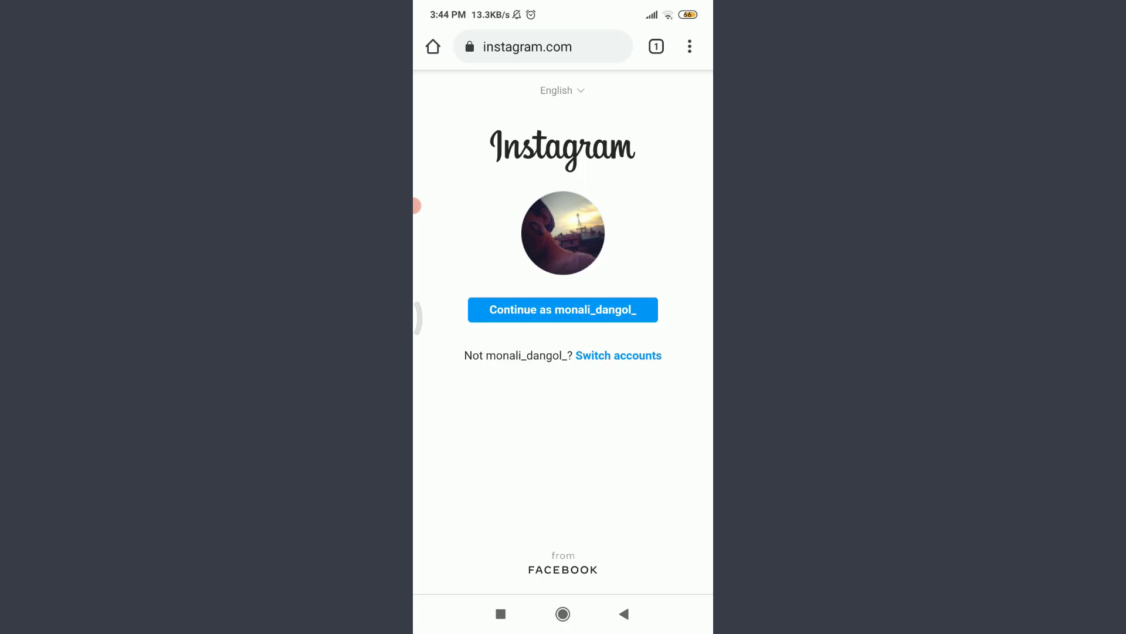
Choose to log in with a different account from the saved-account login page.
{"action": "left_click", "coordinate": [618, 355]}
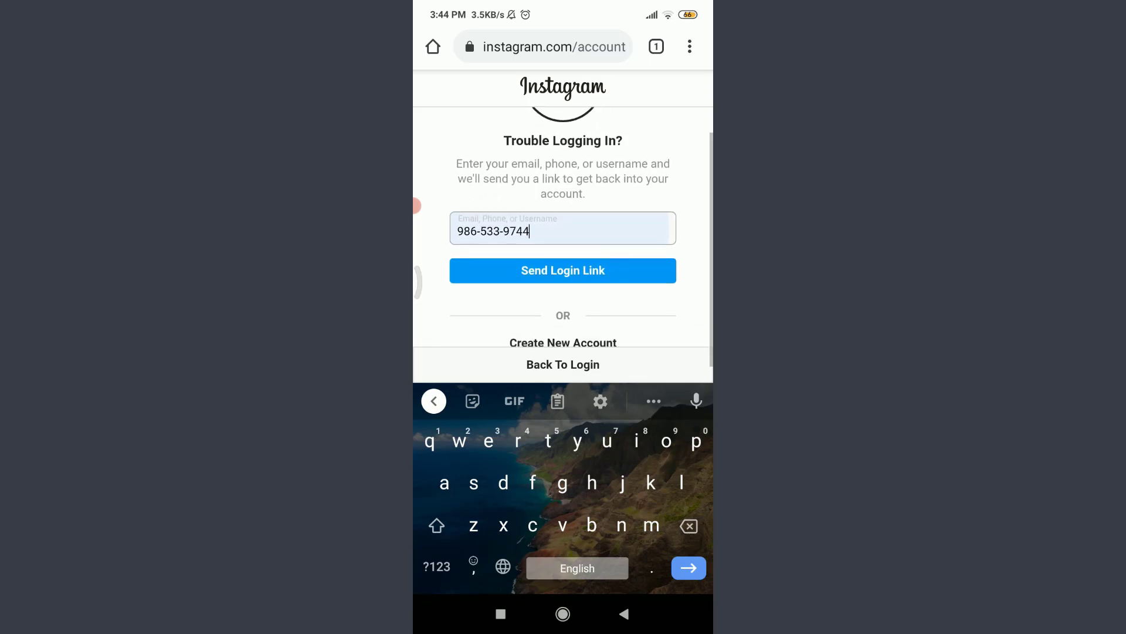
Request the SMS login link, acknowledge the sent confirmation, and open the incoming message.
{"action": "left_click", "coordinate": [563, 270]}
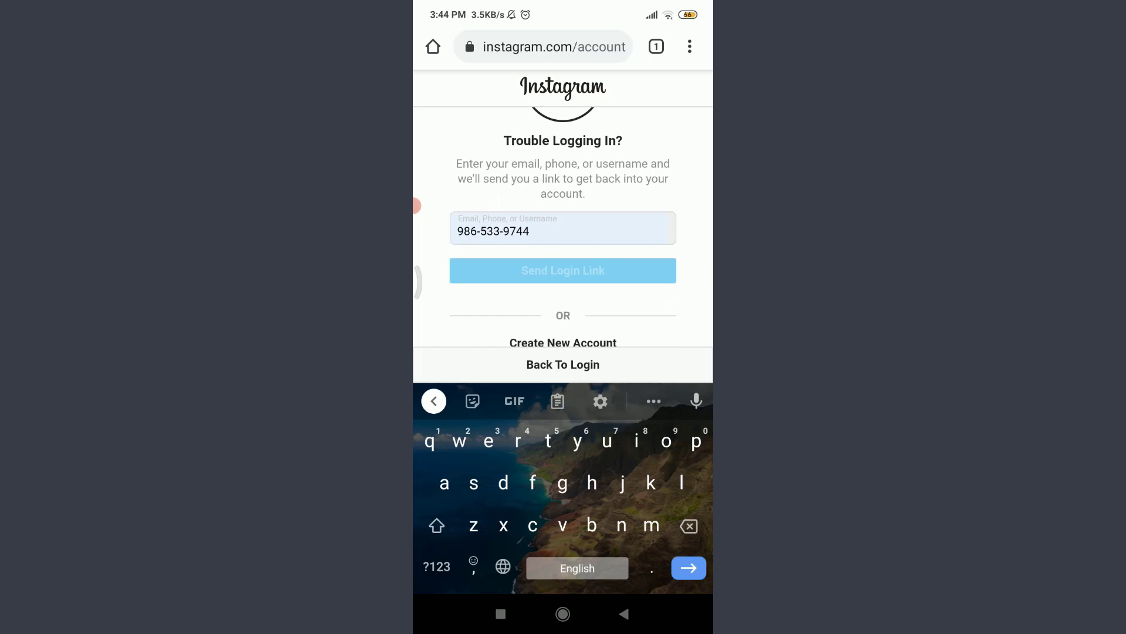
{"action": "left_click", "coordinate": [562, 270]}
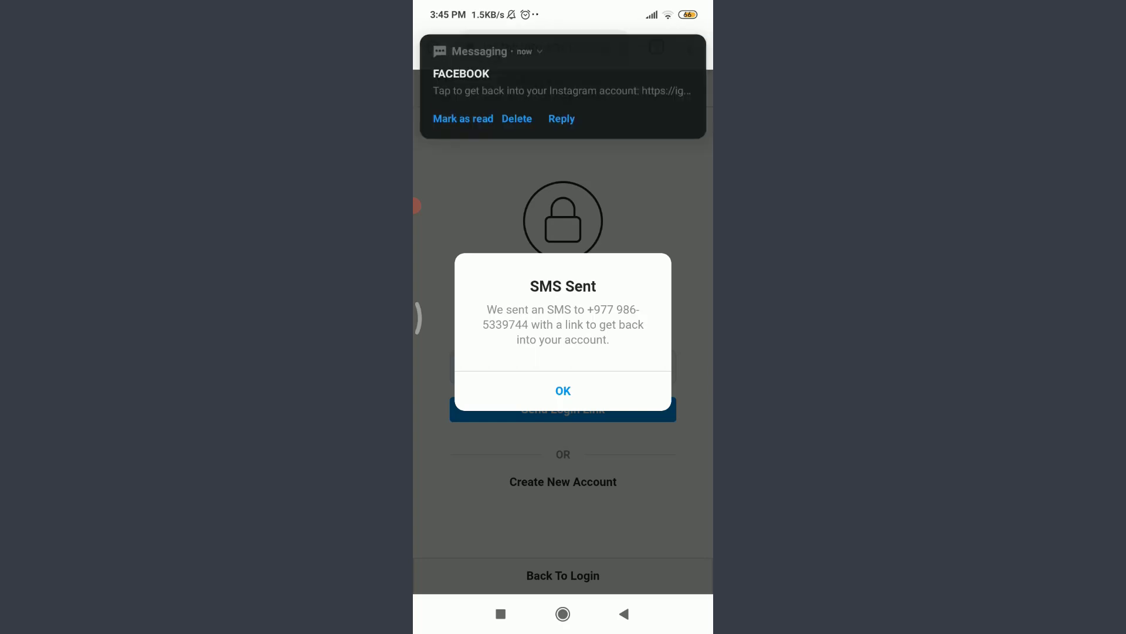
{"action": "left_click", "coordinate": [562, 391]}
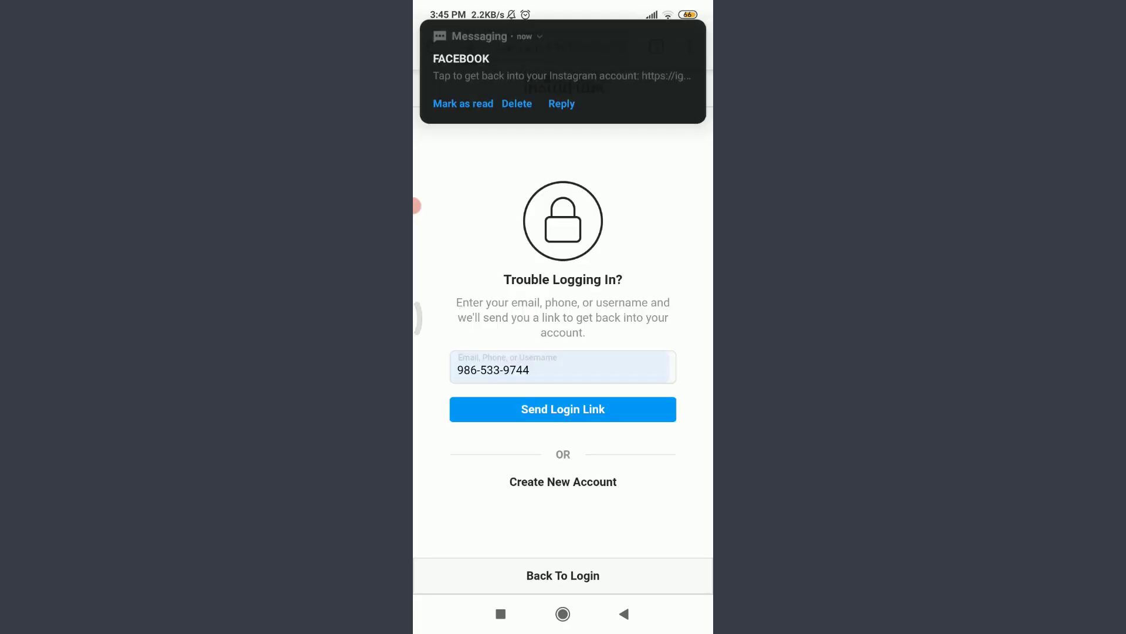
{"action": "left_click", "coordinate": [562, 72]}
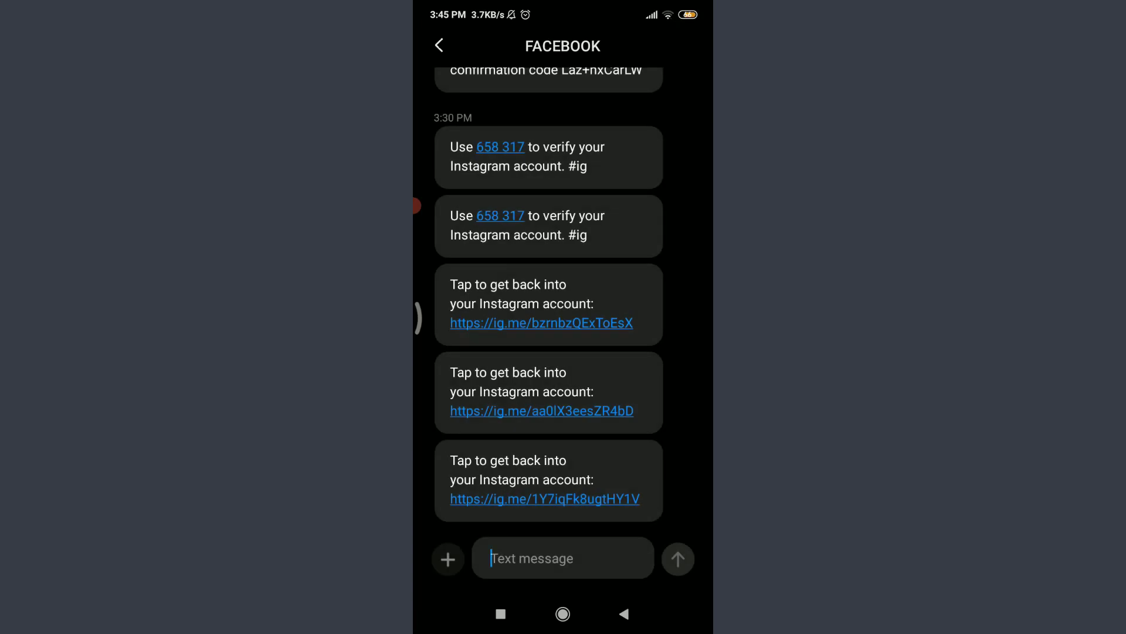
Copy the newest ig.me recovery link from the FACEBOOK message thread.
{"action": "left_click", "coordinate": [543, 499]}
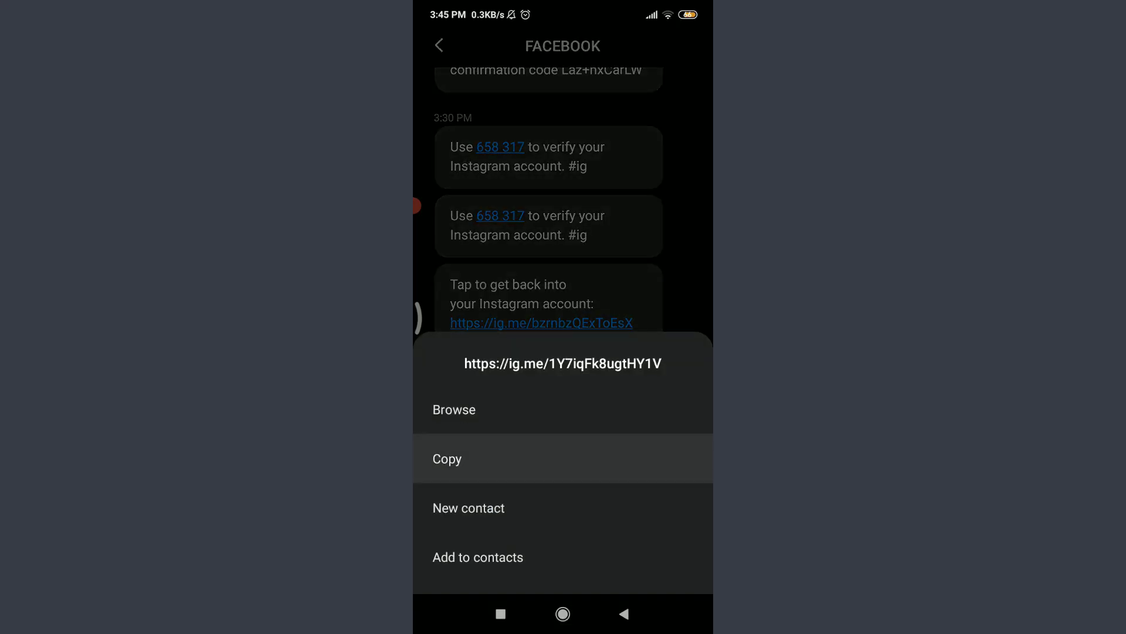
{"action": "left_click", "coordinate": [453, 408]}
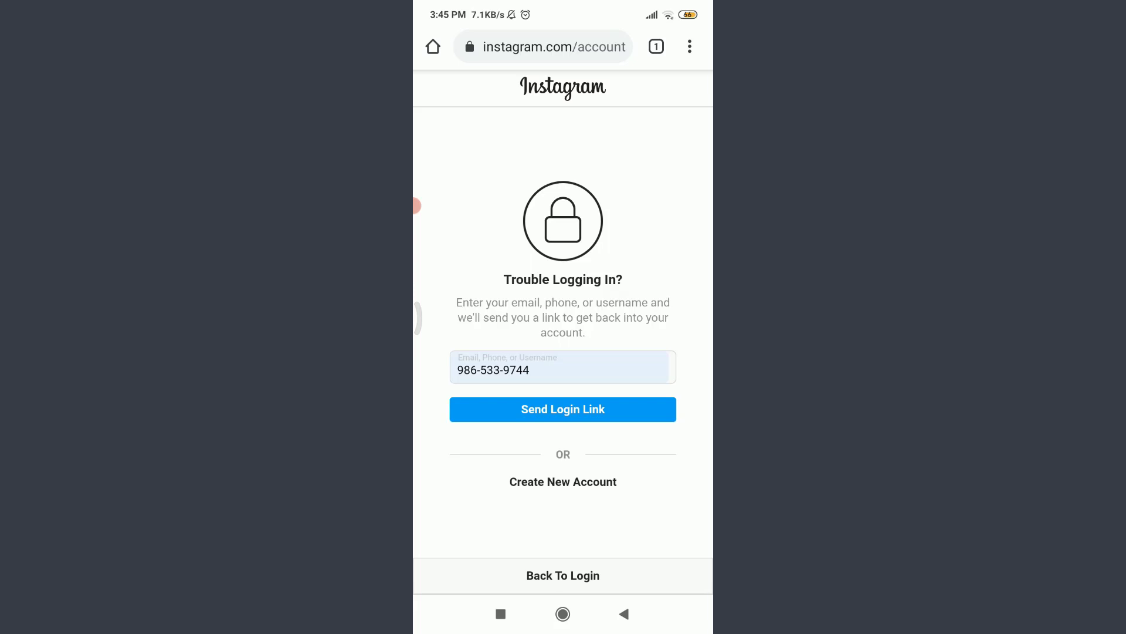
Paste the copied ig.me link into the Chrome address bar and load it.
{"action": "left_click", "coordinate": [543, 46]}
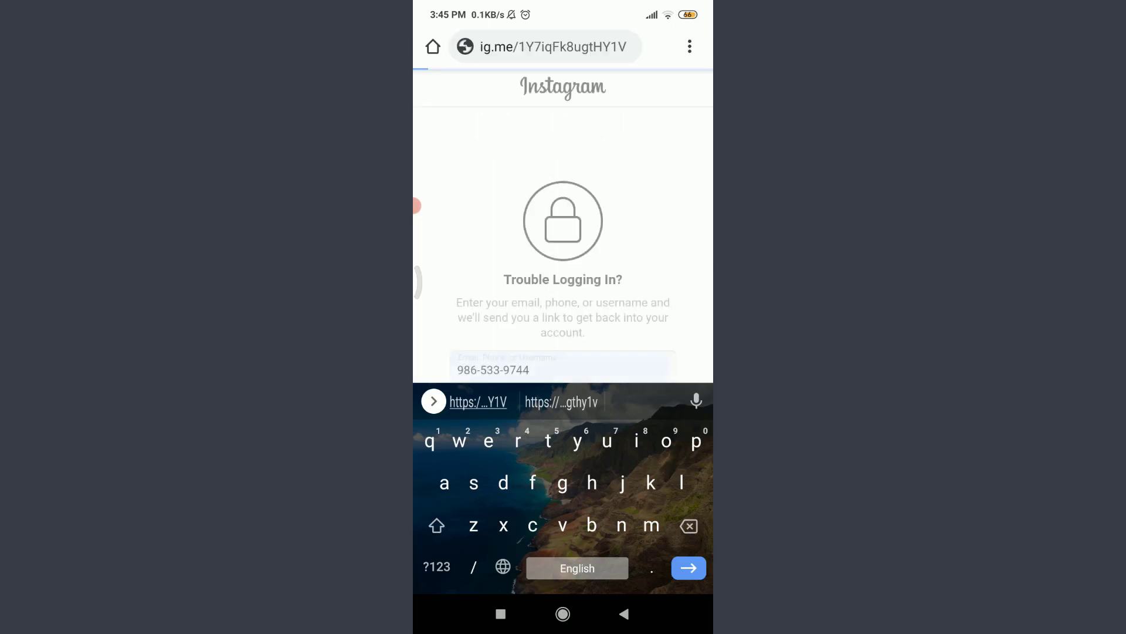
{"action": "left_click", "coordinate": [688, 567]}
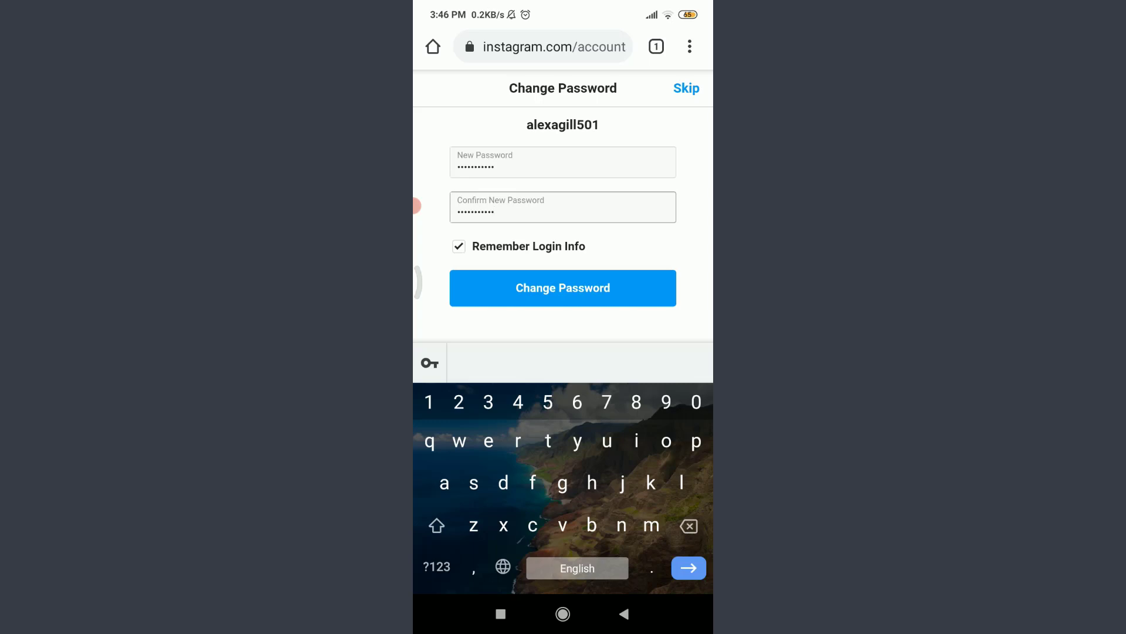
Confirm the new password, untick Remember Login Info, and submit the password change.
{"action": "left_click", "coordinate": [562, 206]}
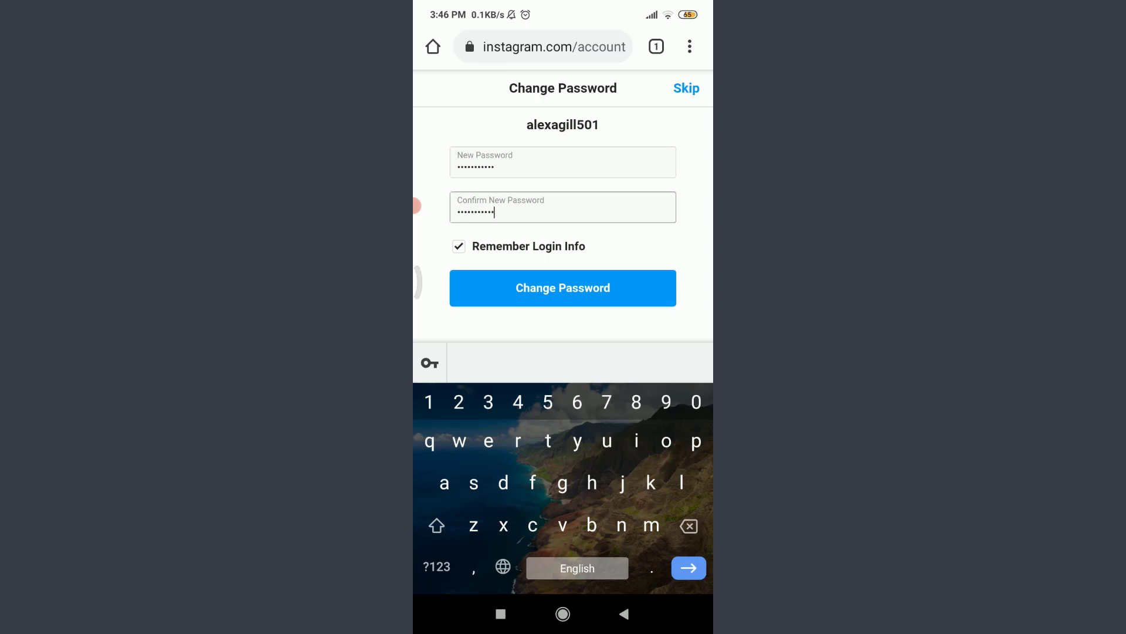
{"action": "left_click", "coordinate": [459, 245]}
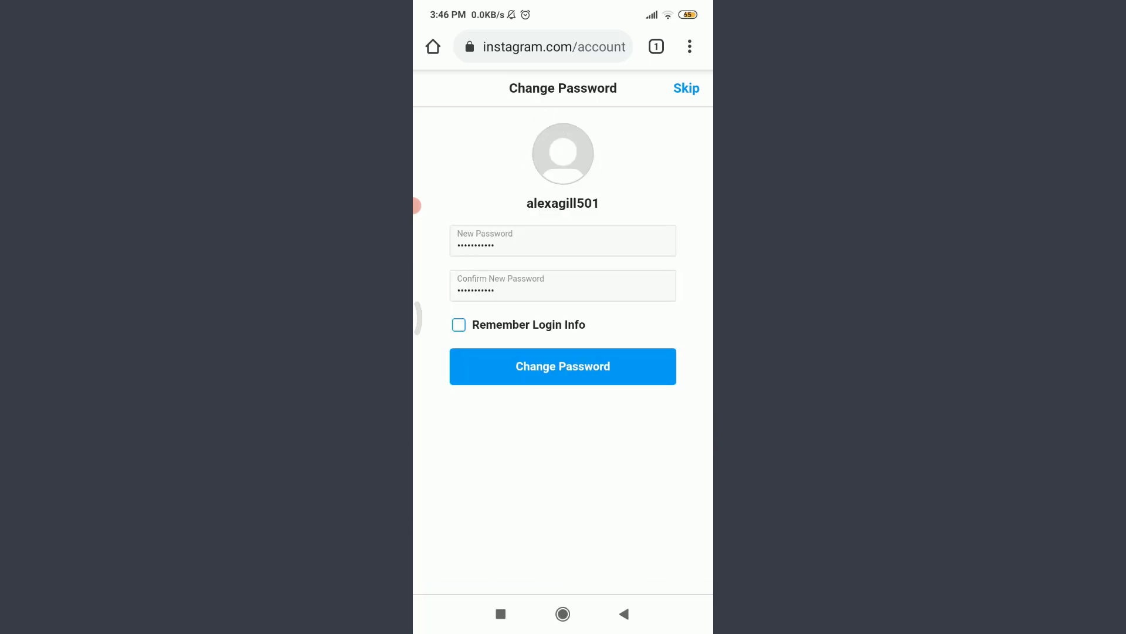
{"action": "left_click", "coordinate": [562, 366]}
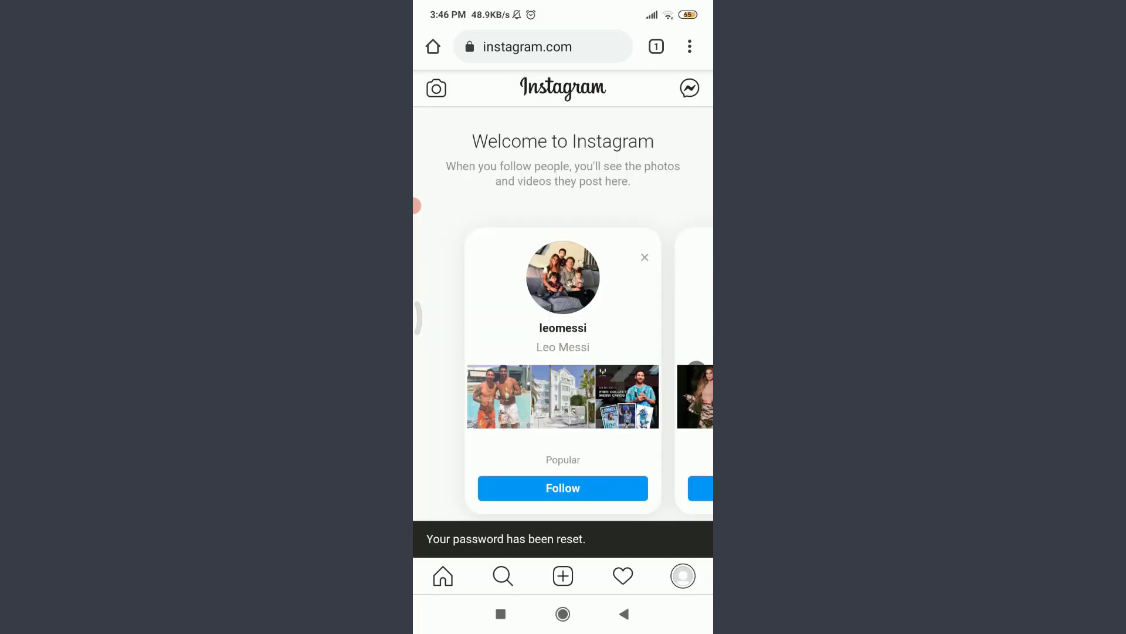